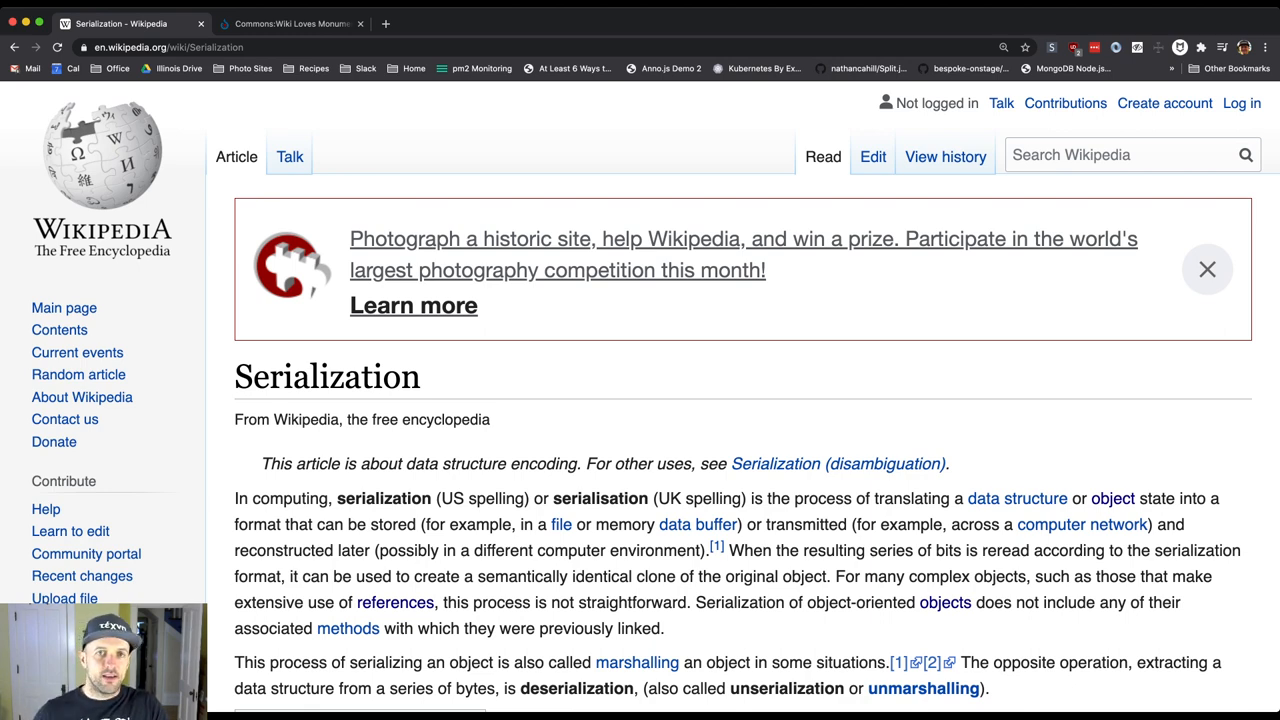
scroll("down", 3)
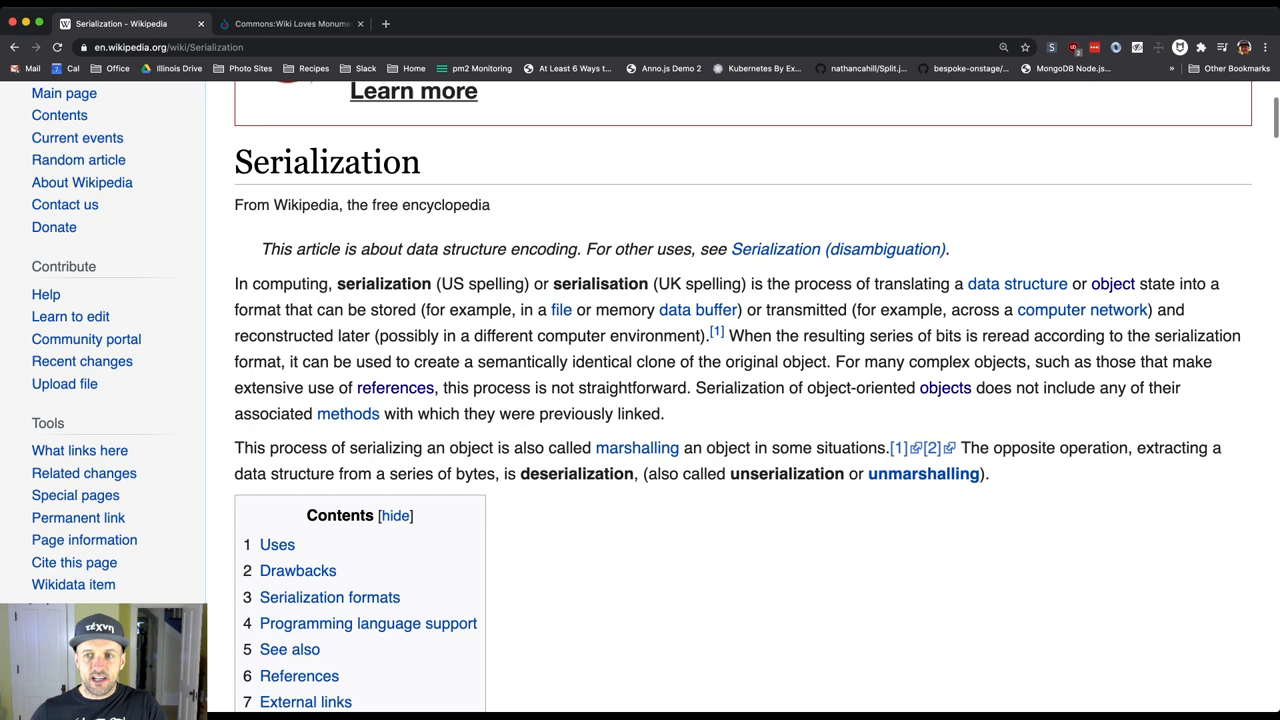